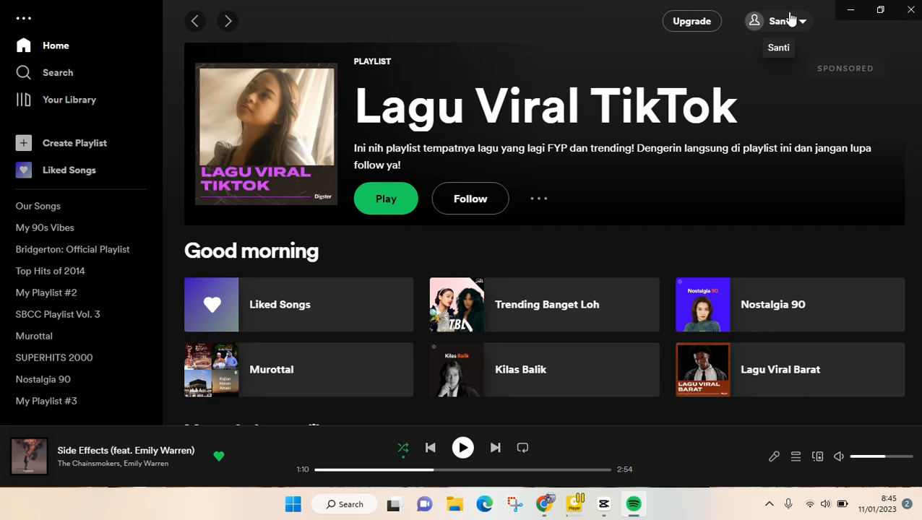
mouse_move(757, 112)
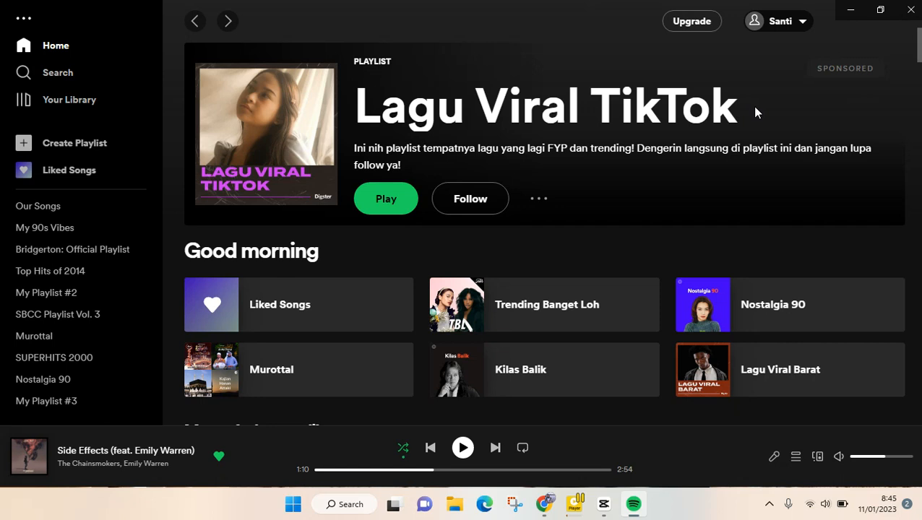
mouse_move(740, 78)
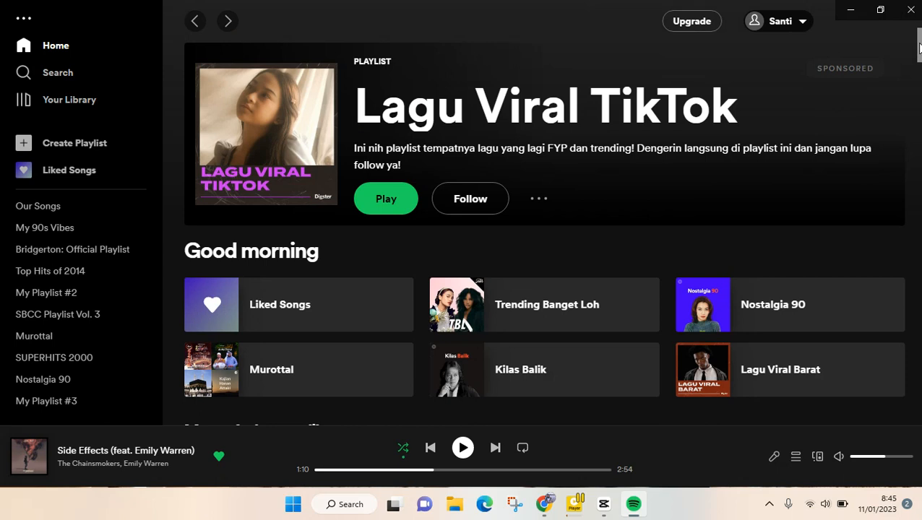
mouse_move(604, 240)
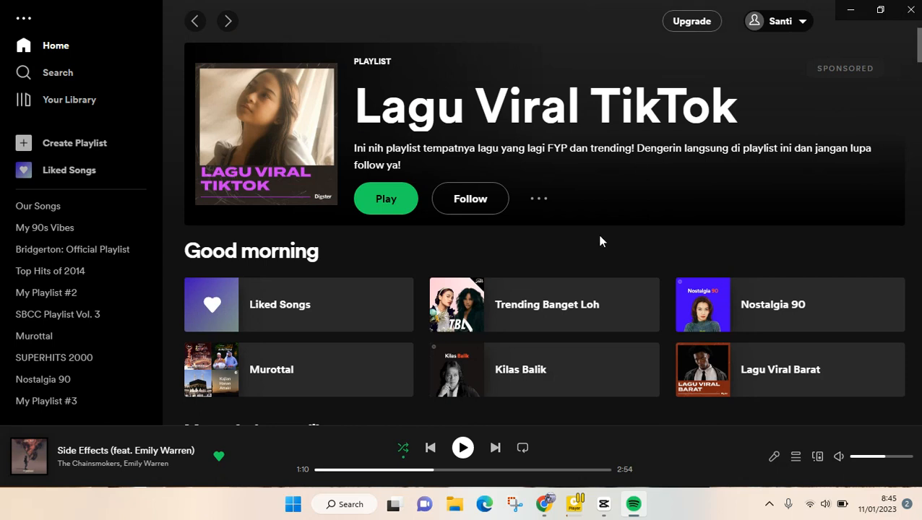
mouse_move(159, 6)
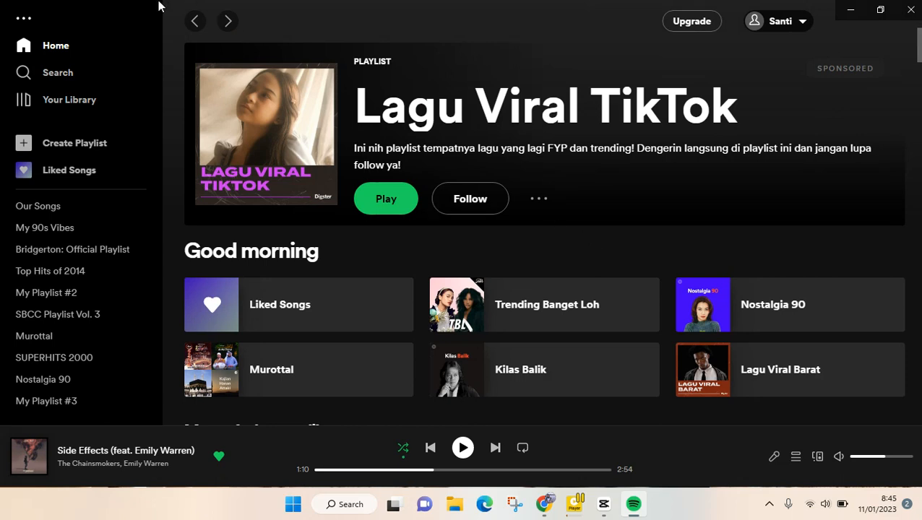
mouse_move(121, 143)
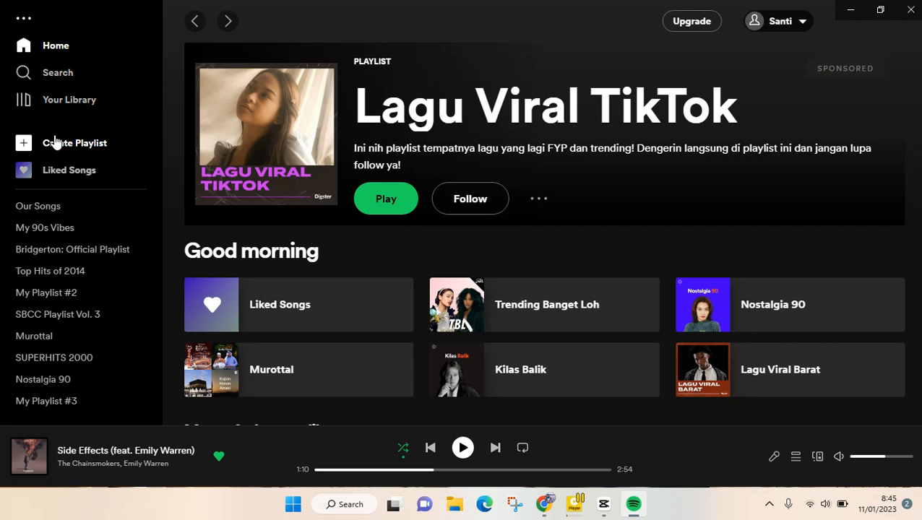
Create a new empty playlist and start renaming it to 'Free Playlist'.
click(75, 143)
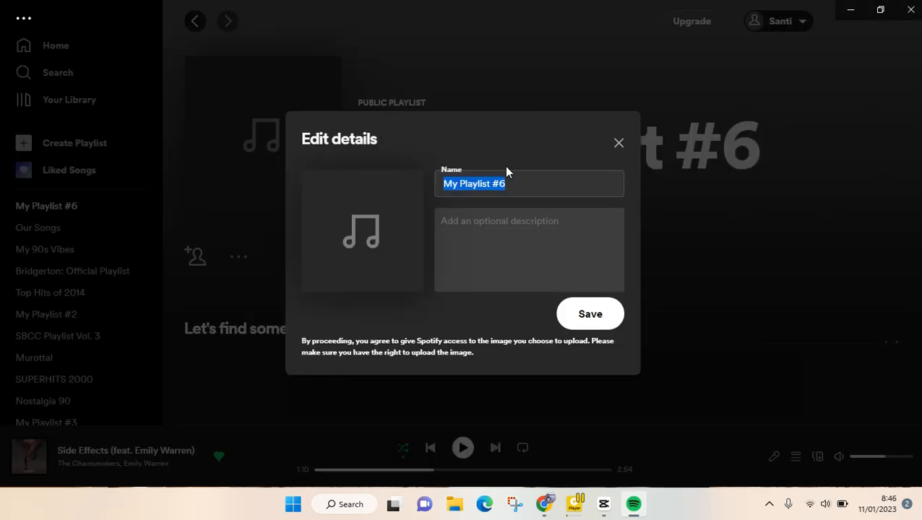
text(Free)
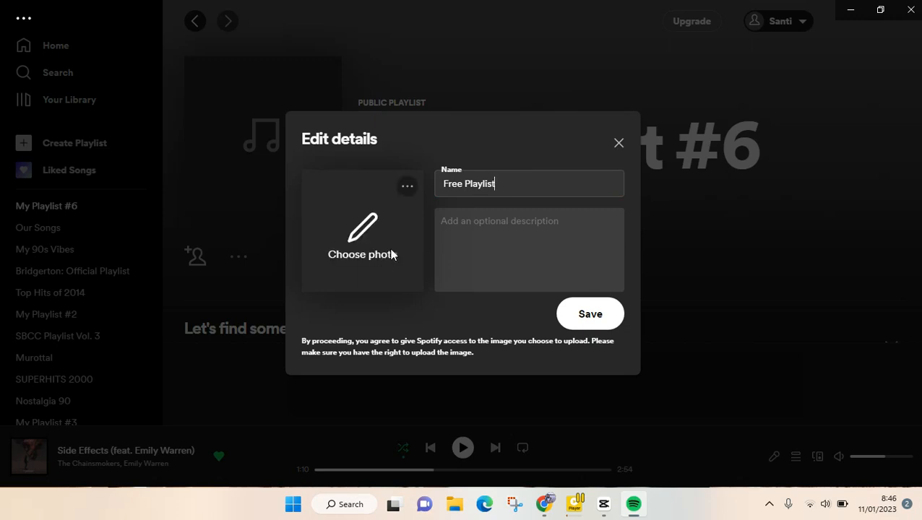
mouse_move(429, 226)
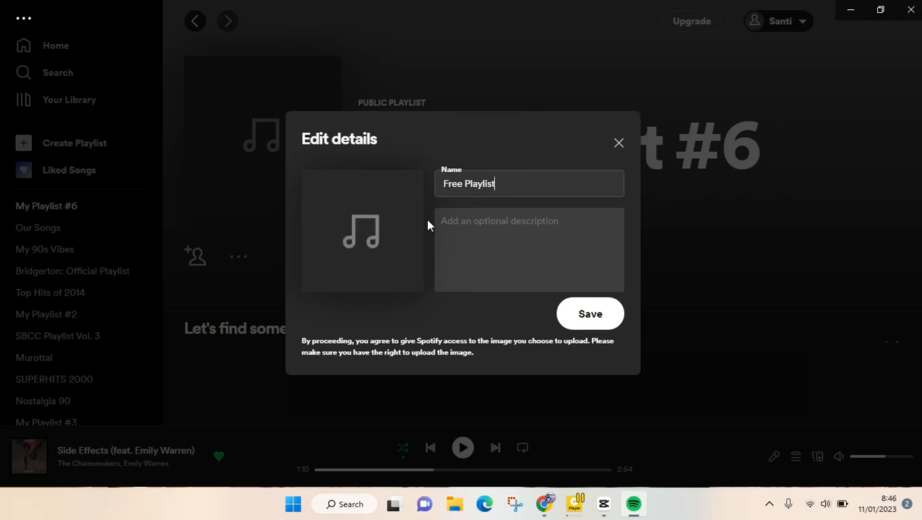
mouse_move(434, 244)
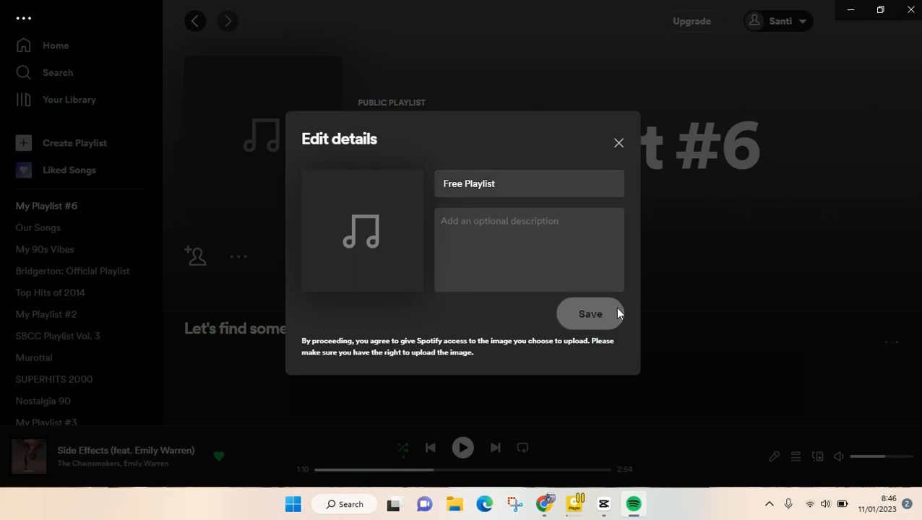
Save the name 'Free Playlist' and search its song finder for 'zayn'.
click(590, 313)
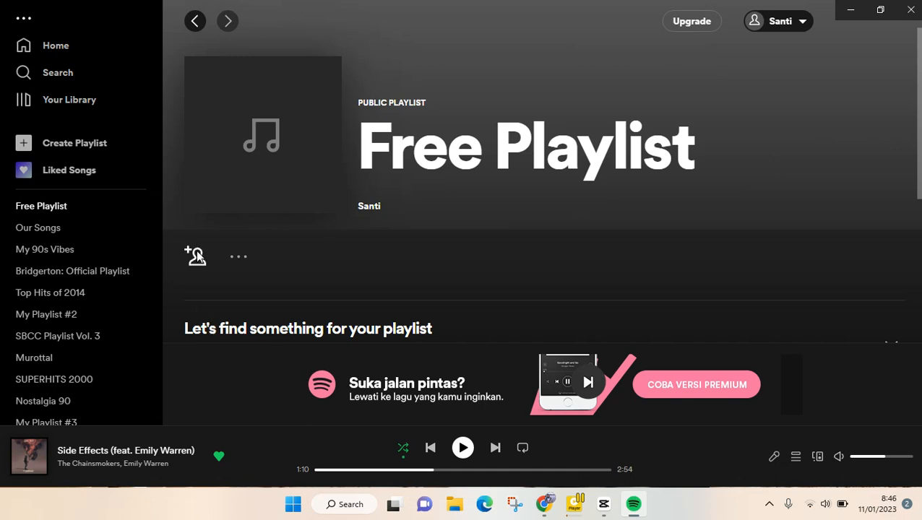
mouse_move(196, 258)
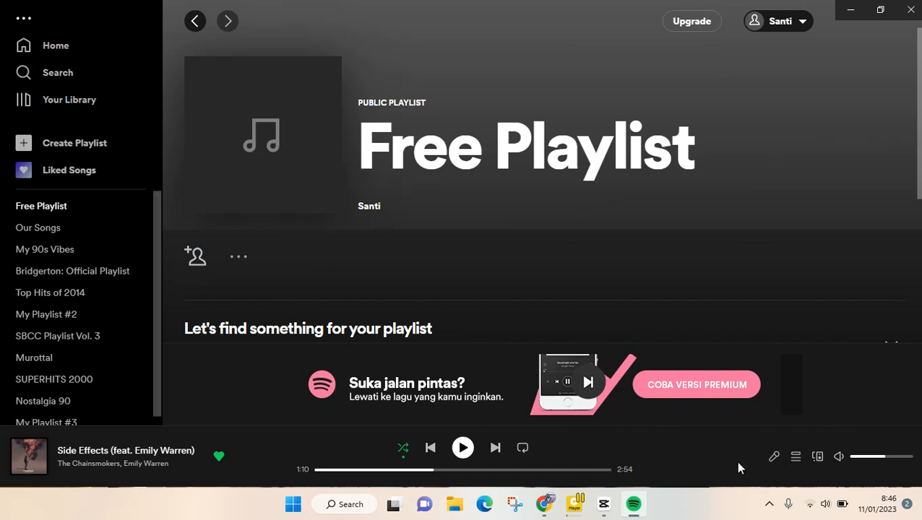
scroll(down, 3)
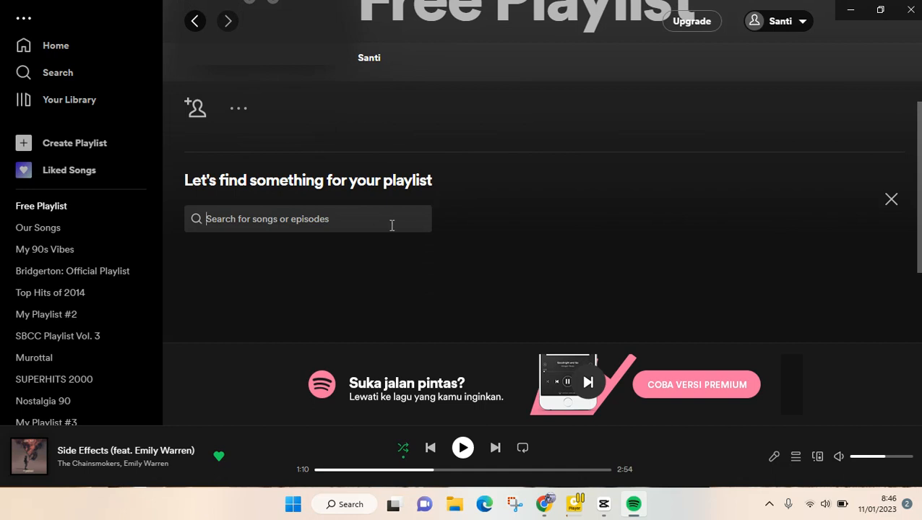
text(z)
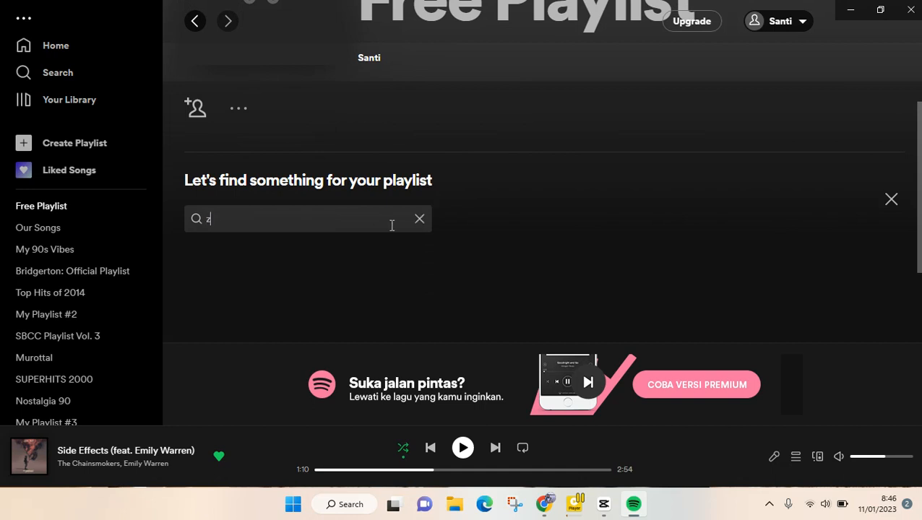
text(ayn)
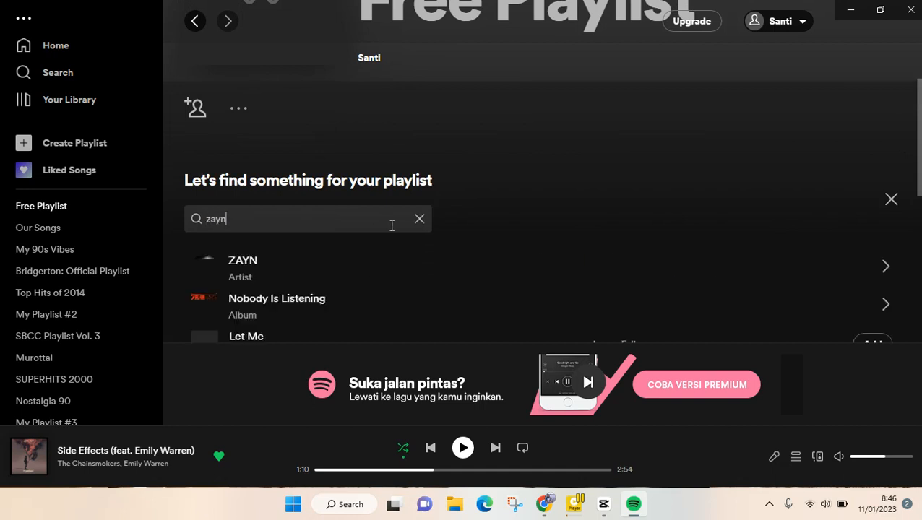
From ZAYN's results, add 'Dusk Till Dawn (feat. Sia) - Radio Edit' twice to Free Playlist.
click(243, 260)
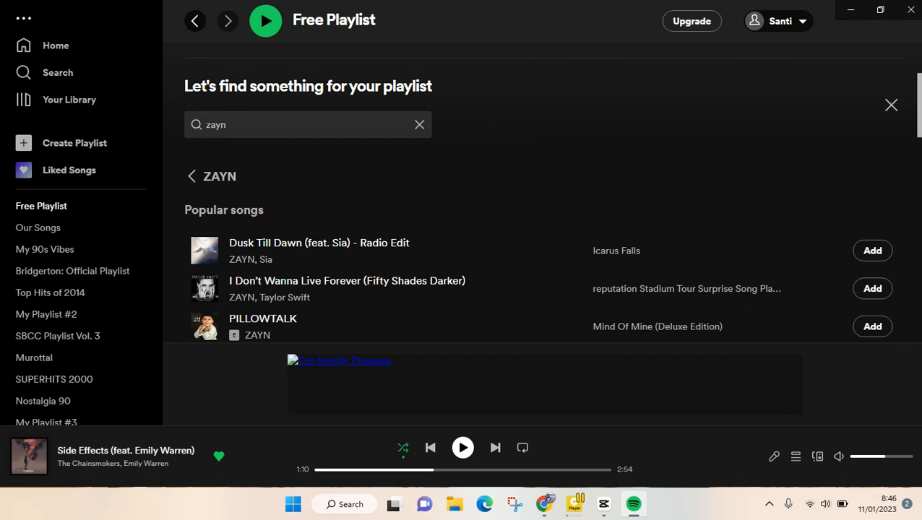
mouse_move(728, 248)
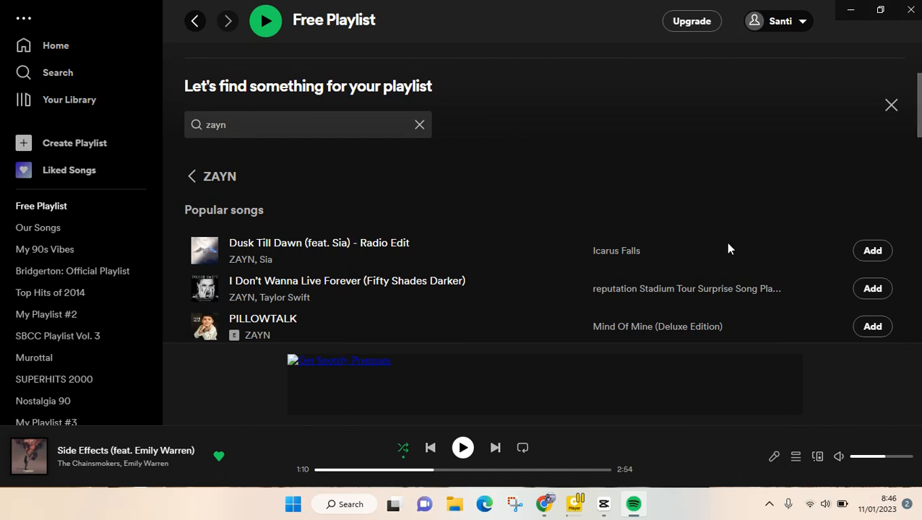
click(872, 252)
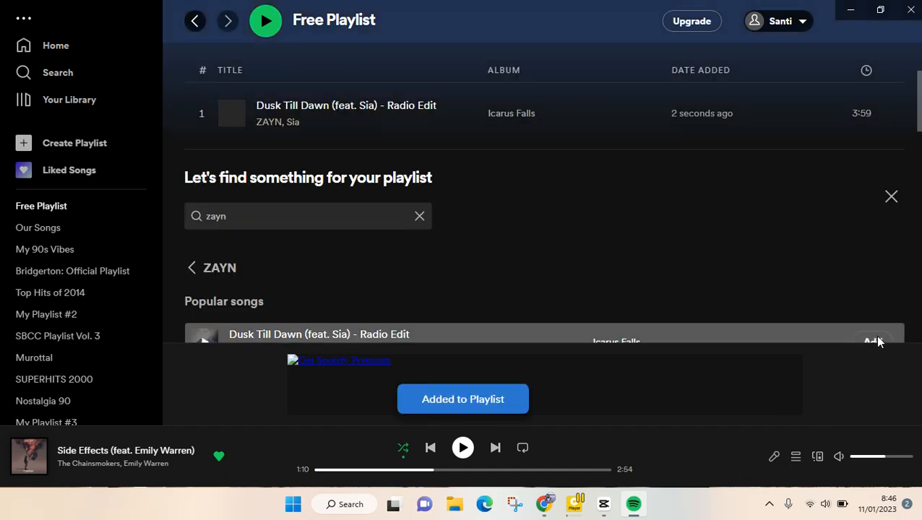
click(873, 341)
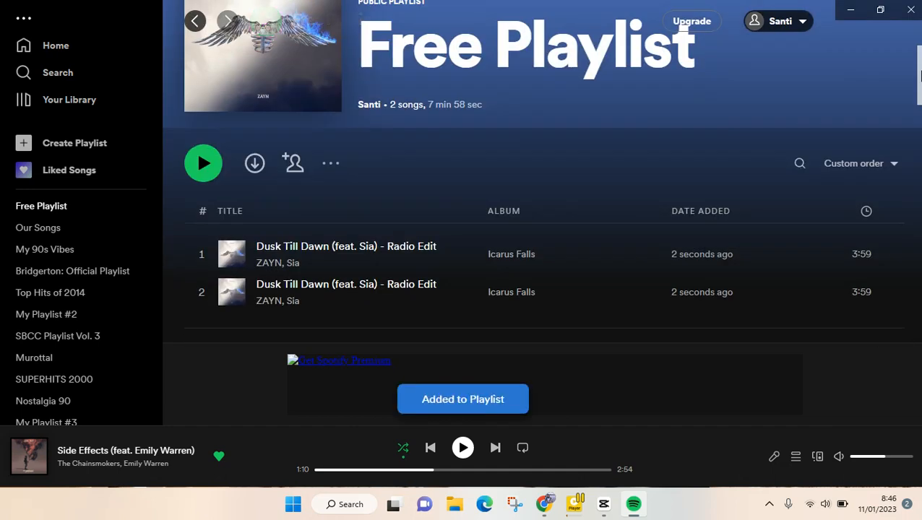
mouse_move(636, 246)
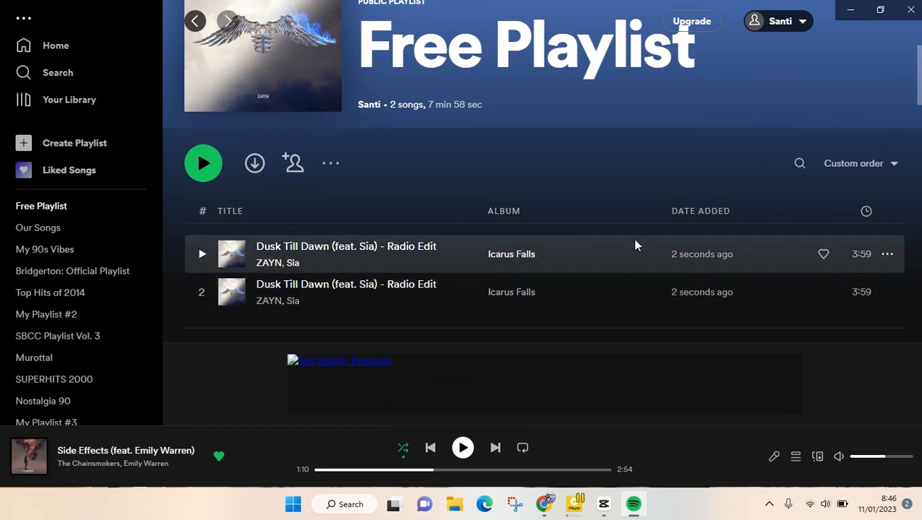